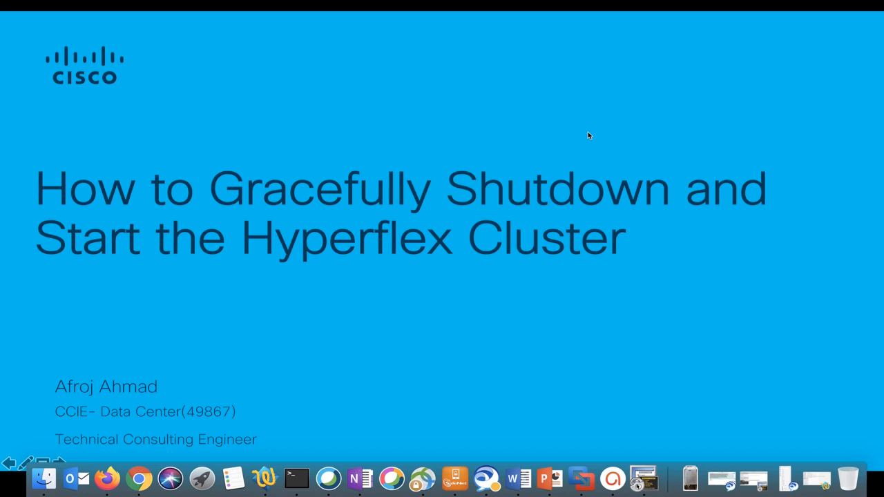
pyautogui.moveTo(587, 176)
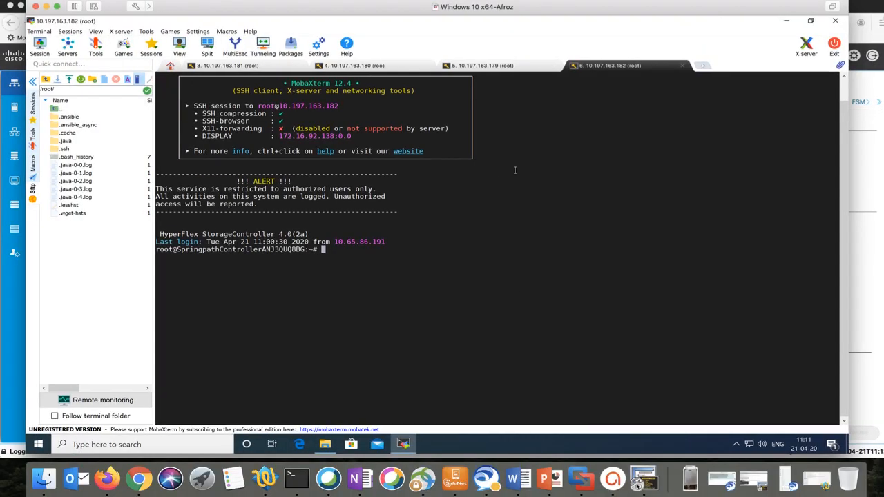
pyautogui.moveTo(499, 184)
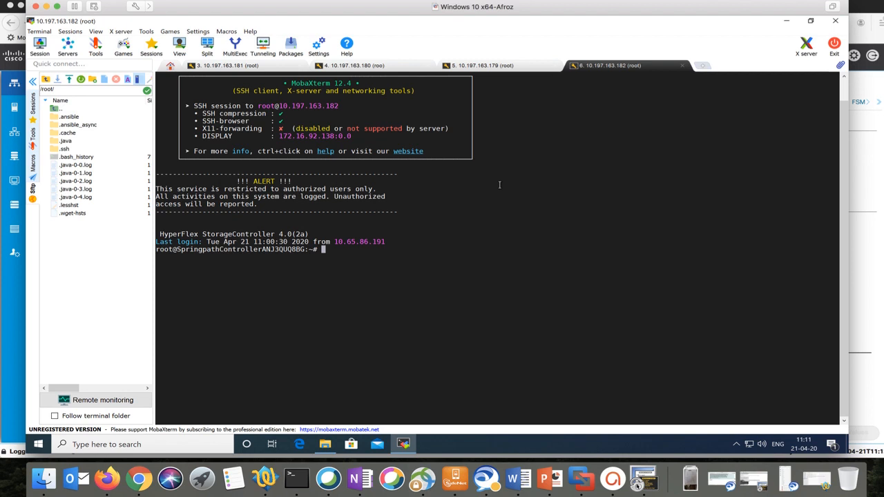
# - Run 'stcli cluster info | less' at a fresh storage controller prompt
pyautogui.press('Return')
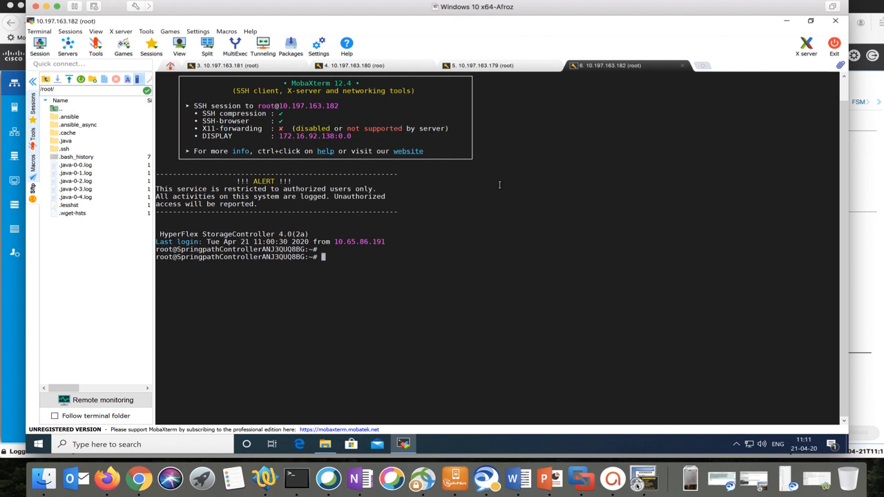
pyautogui.write('stcli')
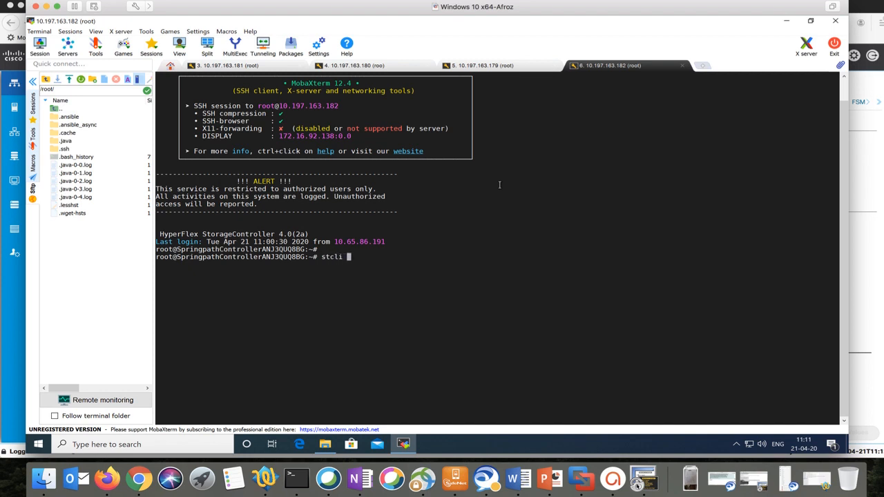
pyautogui.write('cluster info')
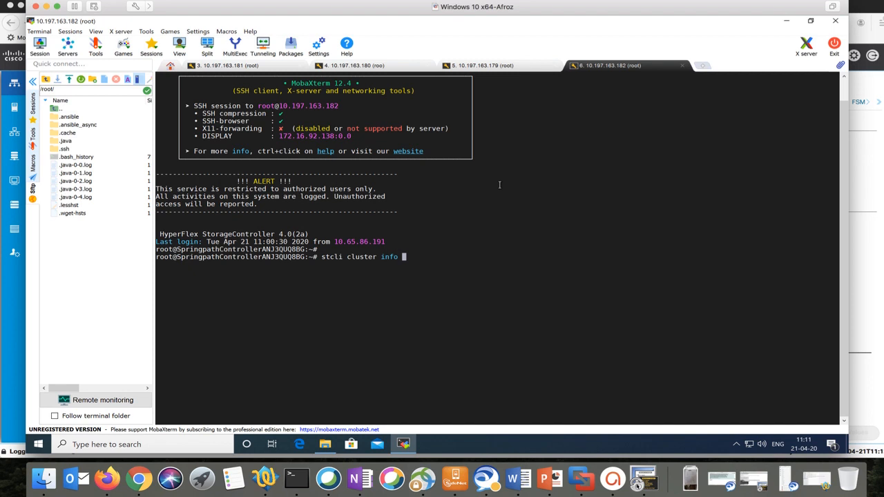
pyautogui.write('| les')
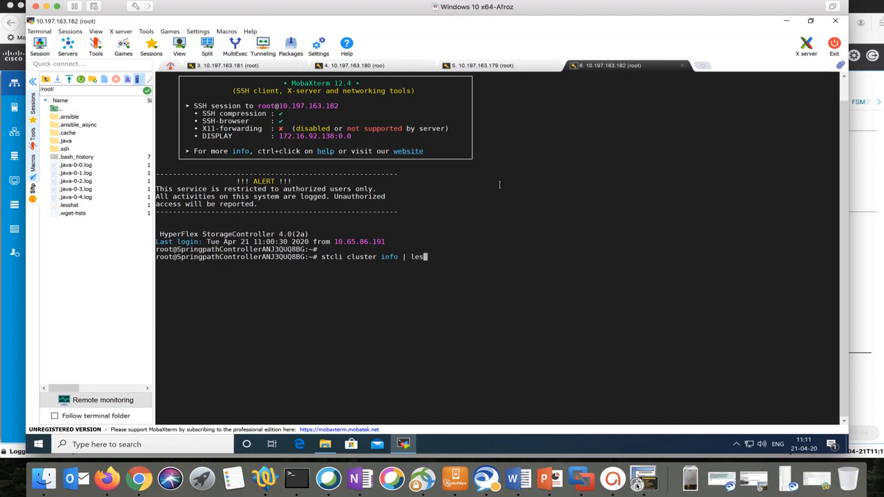
pyautogui.press('Return')
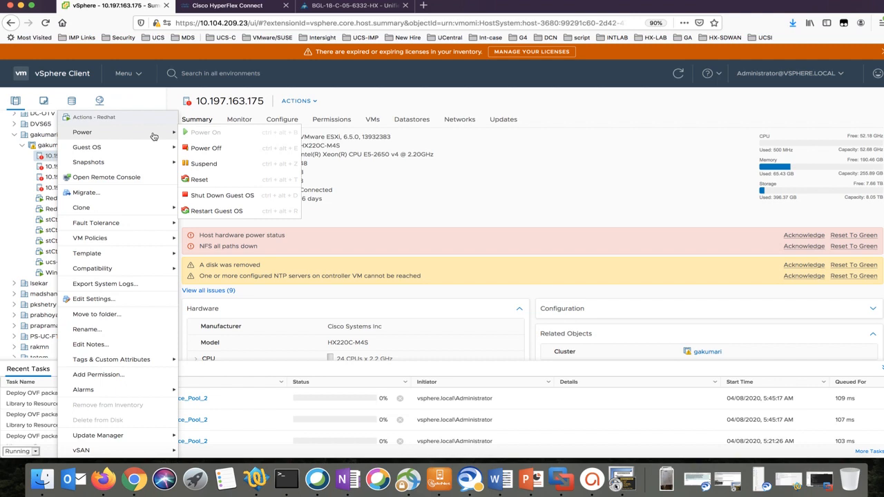
# - Power off the Redhat VM and verify its Summary shows Powered Off
pyautogui.click(206, 148)
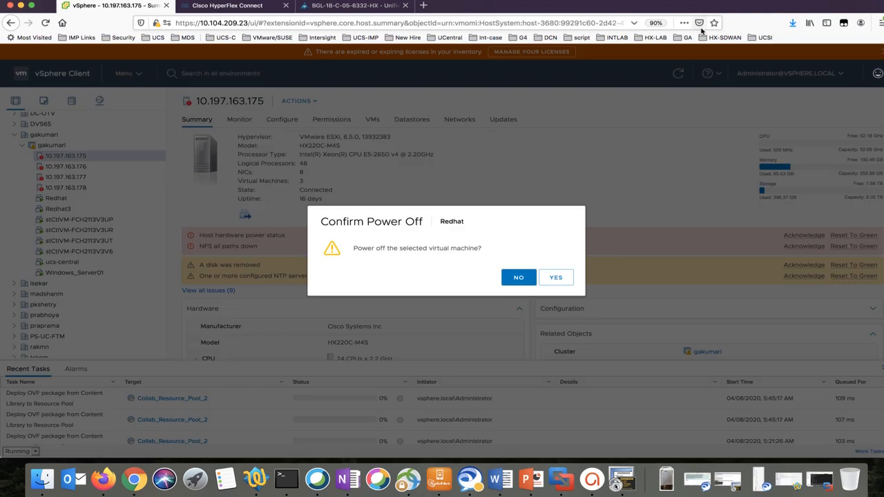
pyautogui.click(518, 277)
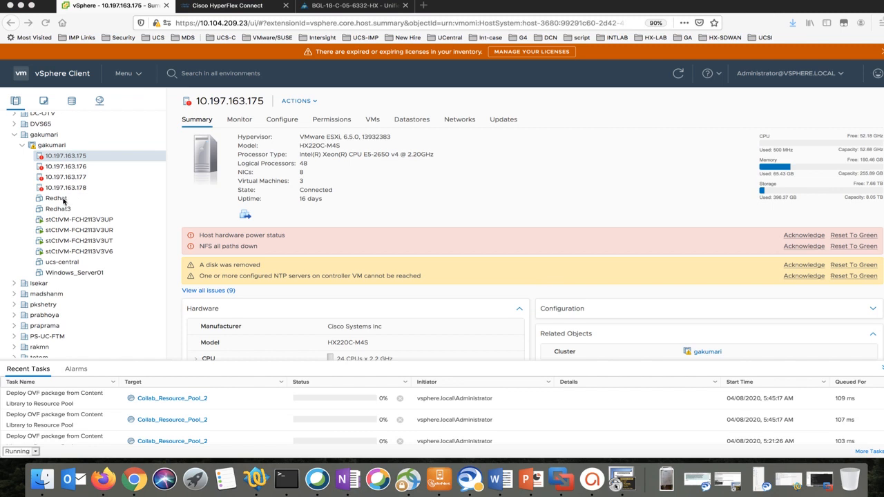
pyautogui.click(56, 199)
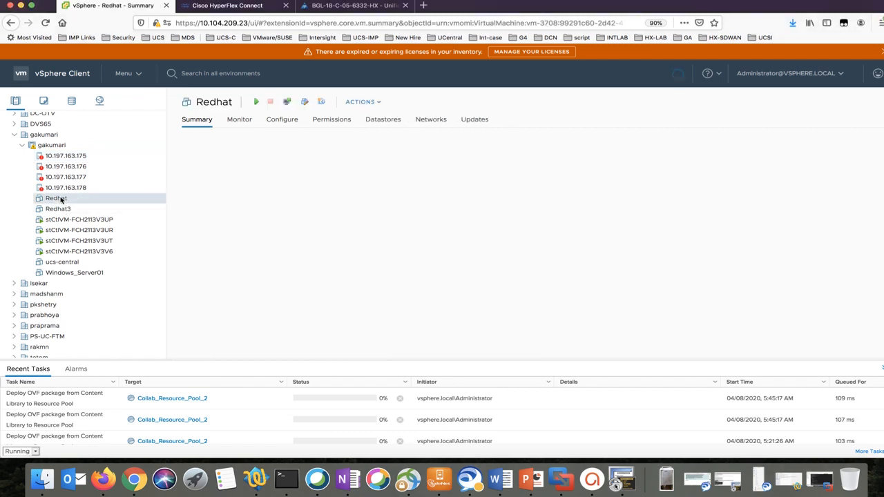
pyautogui.click(56, 198)
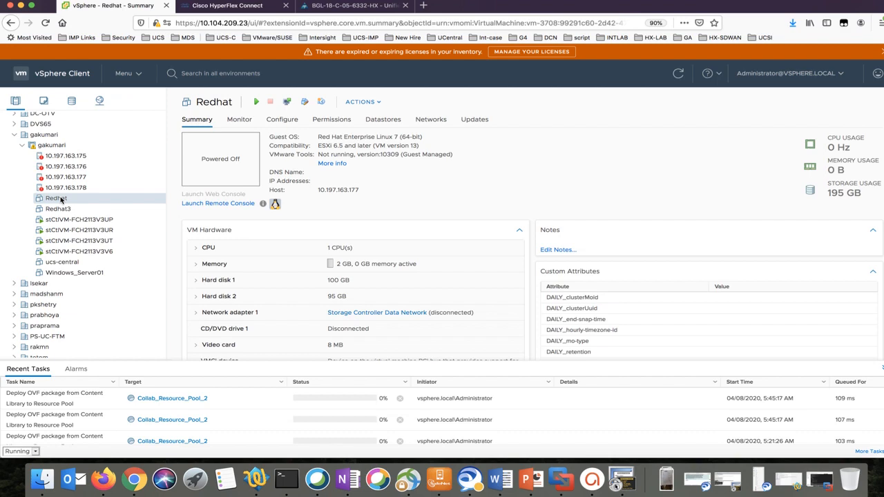
pyautogui.moveTo(716, 466)
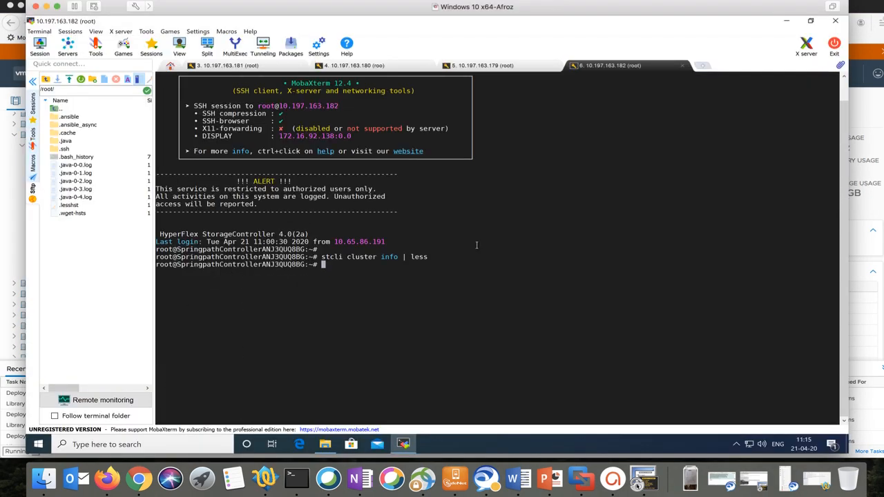
pyautogui.moveTo(410, 297)
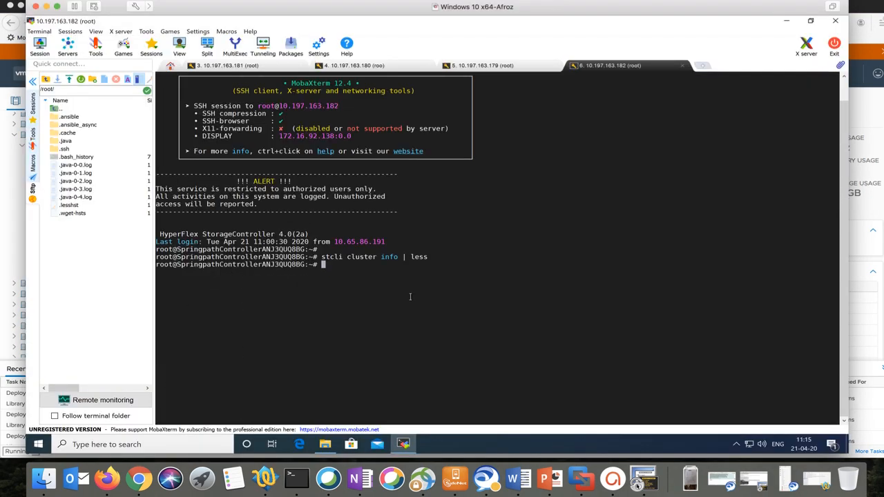
# - Run 'stcli cluster shutdown' and answer 'y' to the storage-offline warning
pyautogui.write('stcli')
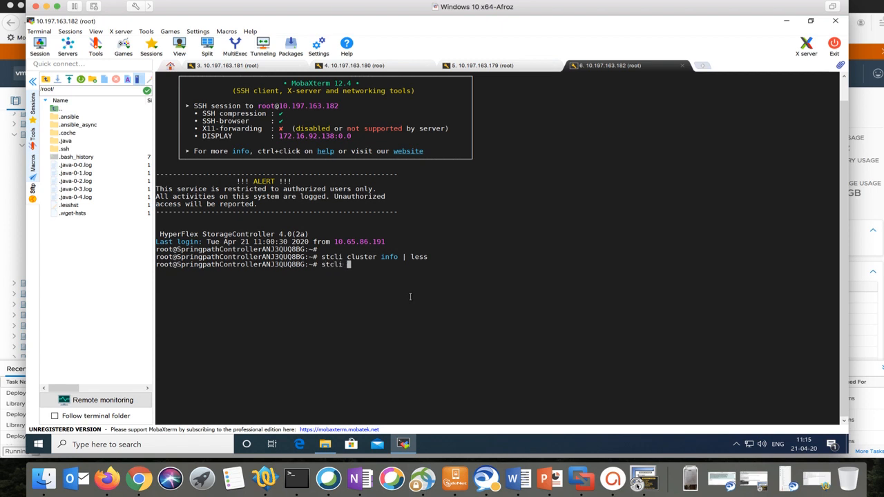
pyautogui.write('cl')
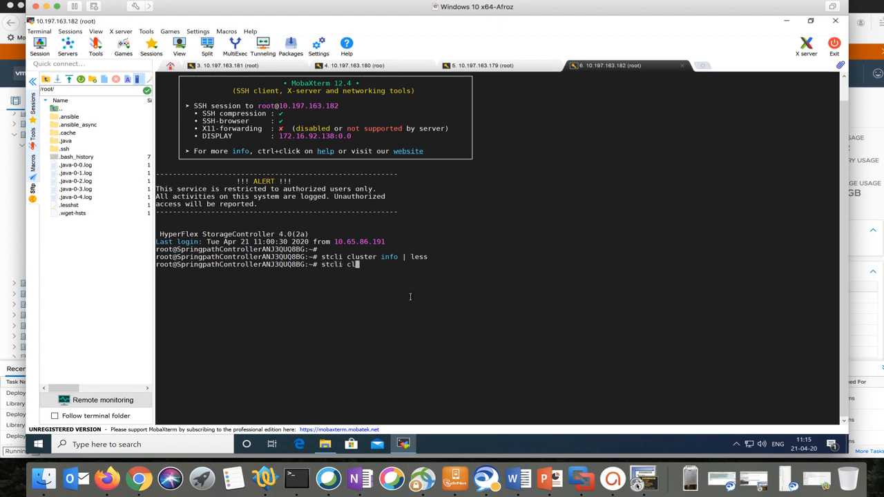
pyautogui.write('cluster s')
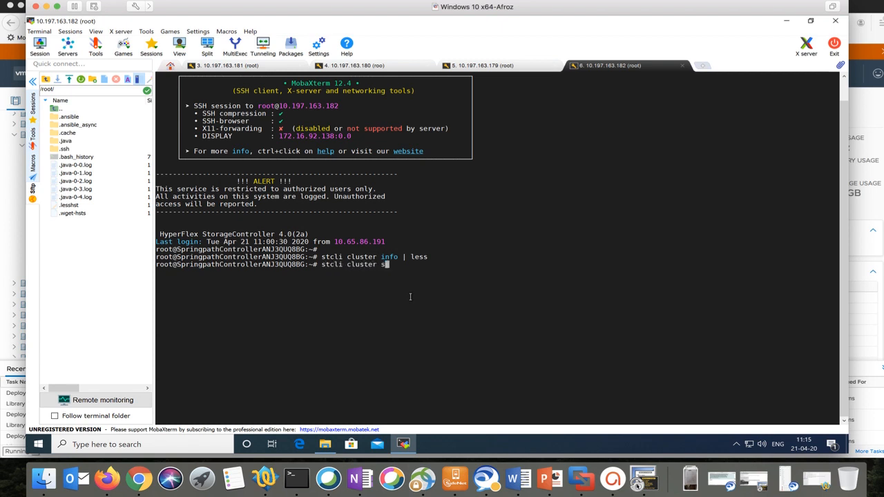
pyautogui.write('hutdown')
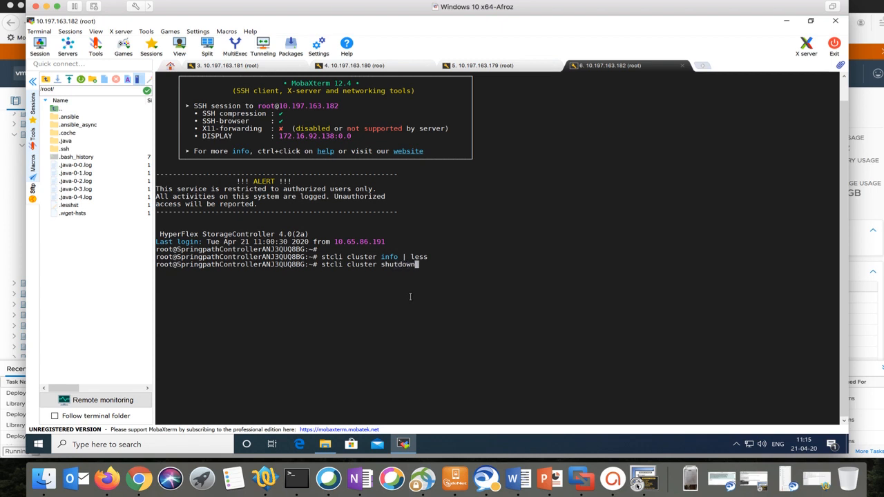
pyautogui.press('Return')
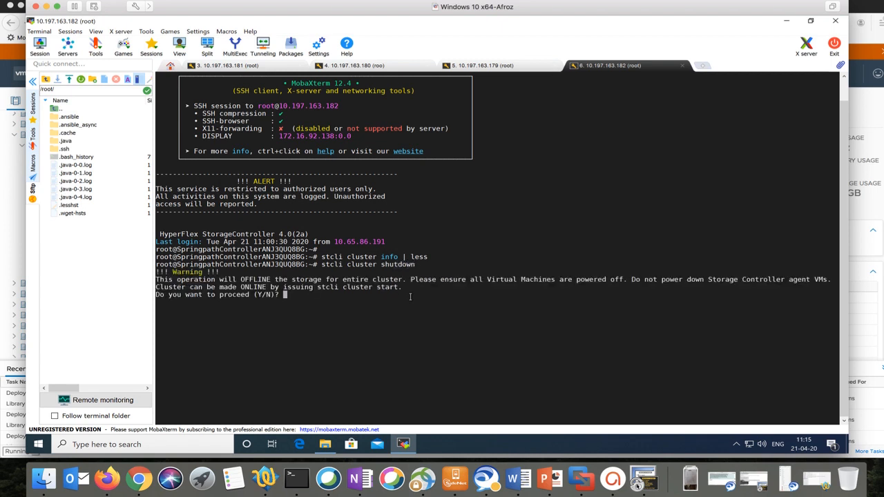
pyautogui.moveTo(395, 305)
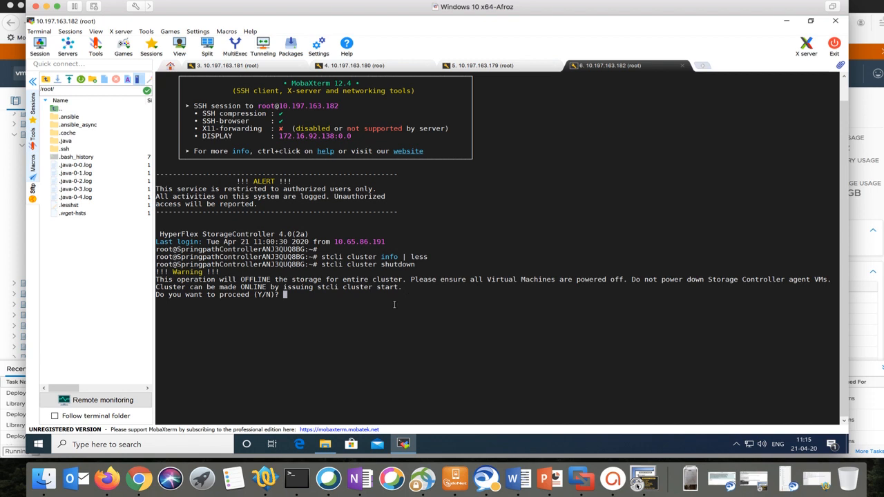
pyautogui.write('y')
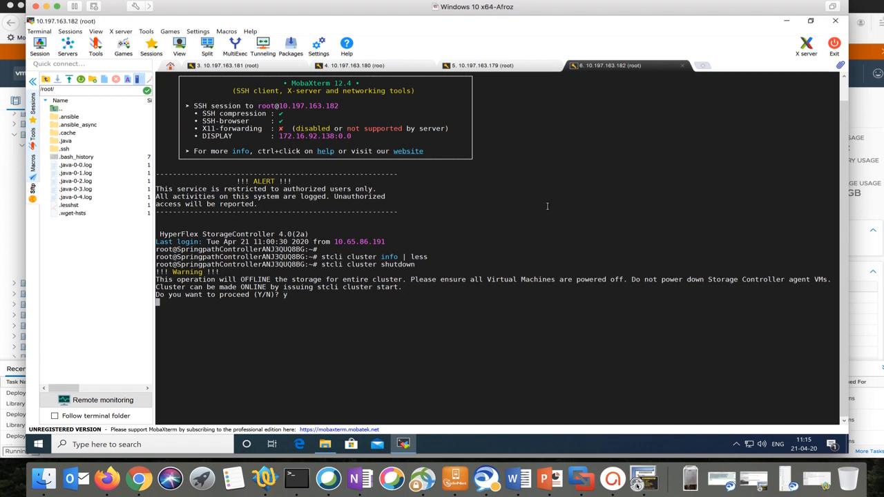